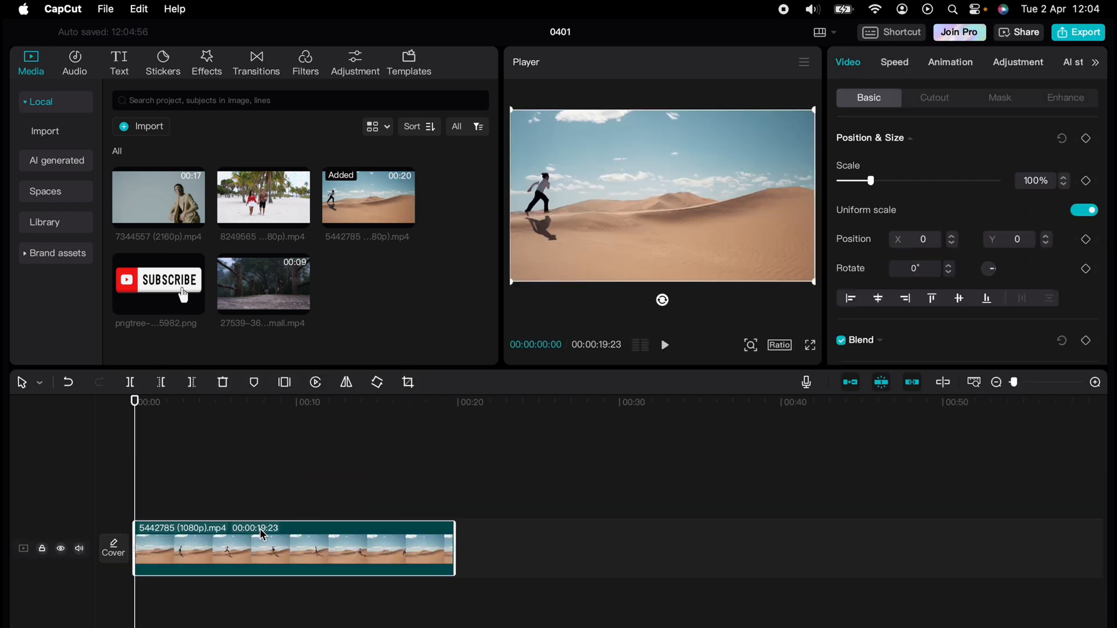
# - Select the desert clip, open its Crop settings, and show the aspect-ratio presets
pyautogui.click(663, 345)
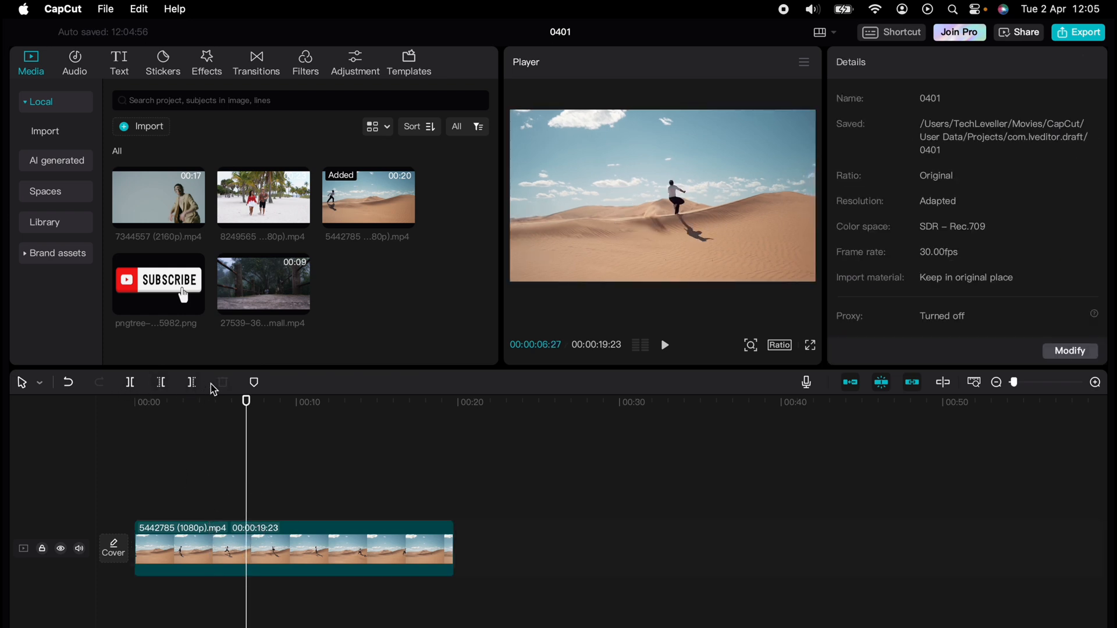
pyautogui.moveTo(305, 458)
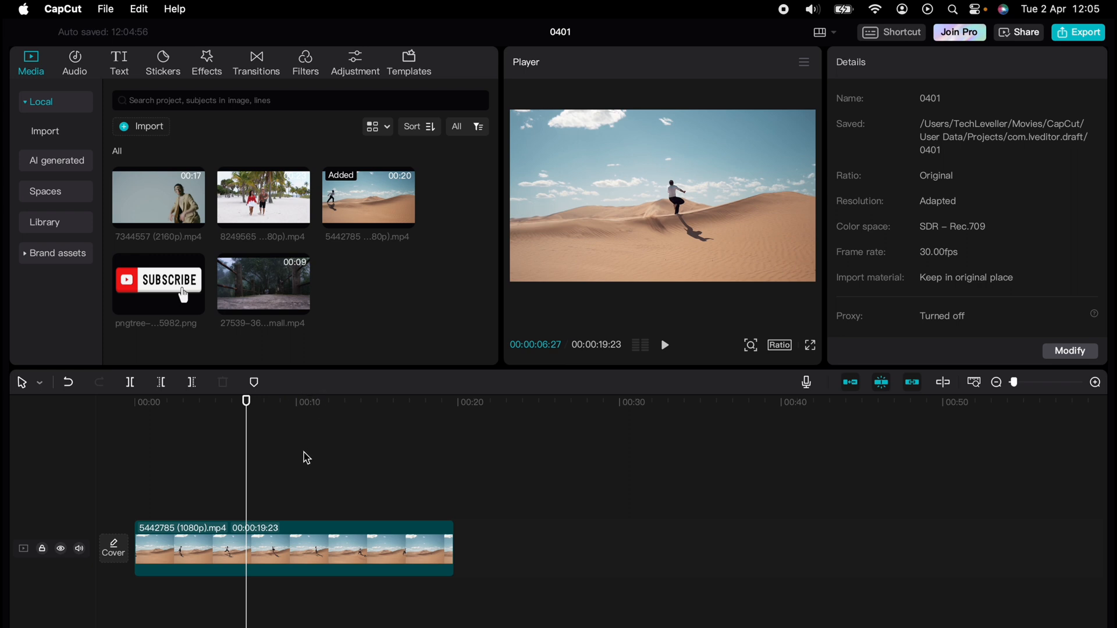
pyautogui.moveTo(277, 542)
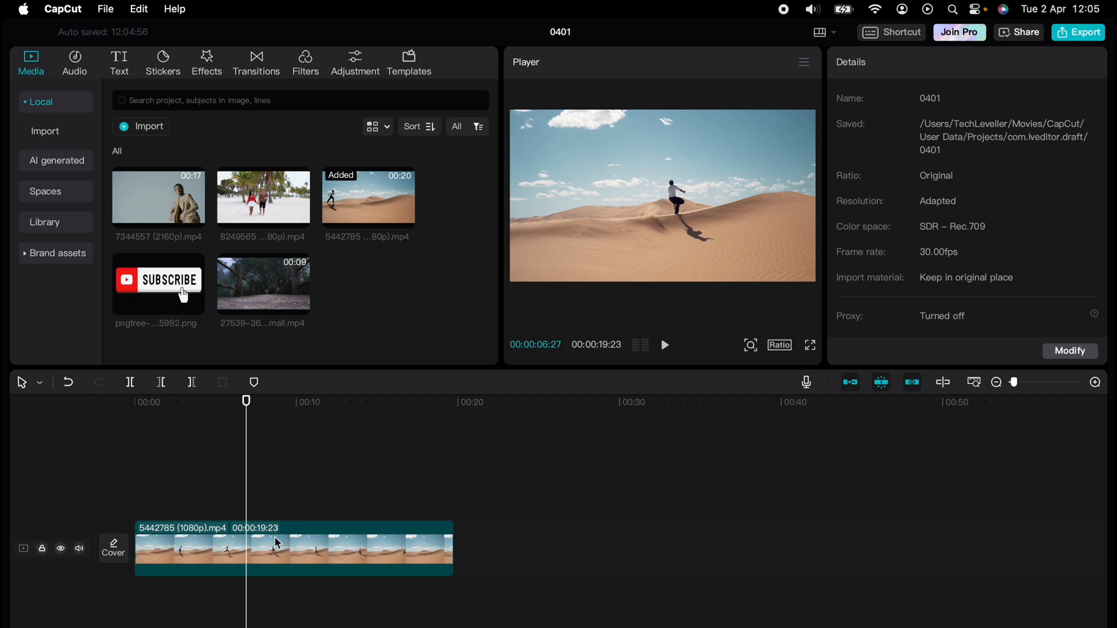
pyautogui.click(292, 549)
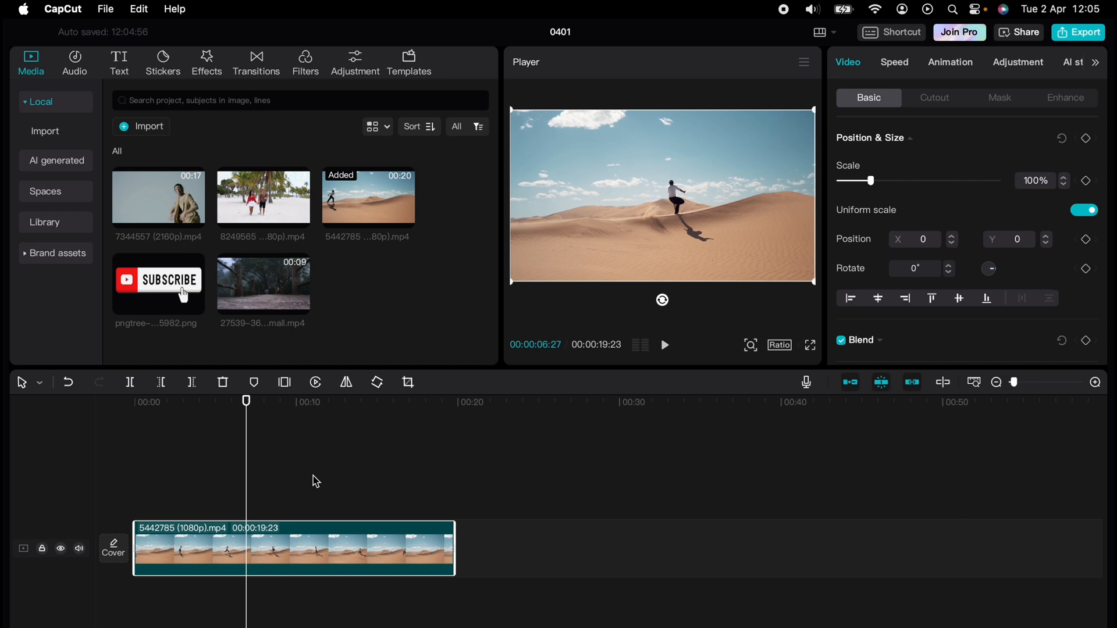
pyautogui.moveTo(333, 413)
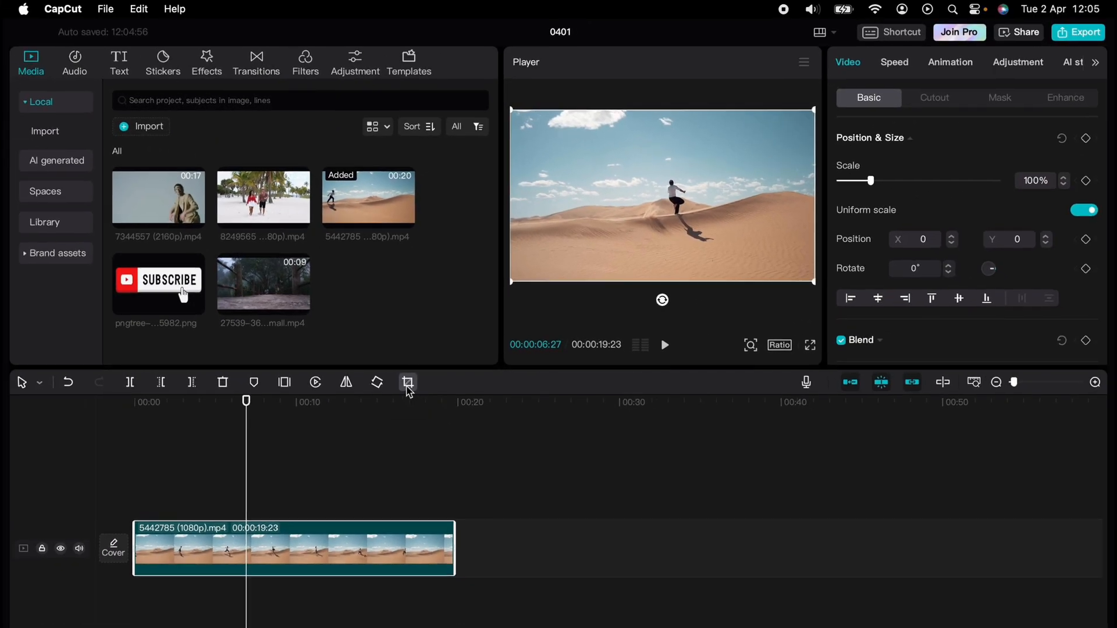
pyautogui.click(408, 383)
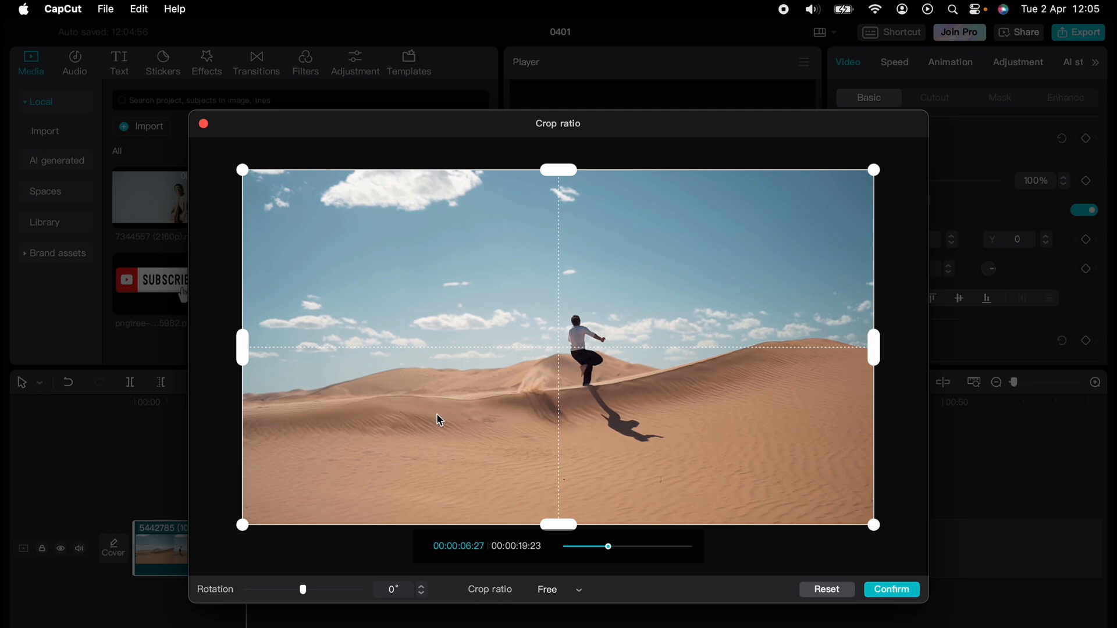
pyautogui.moveTo(536, 591)
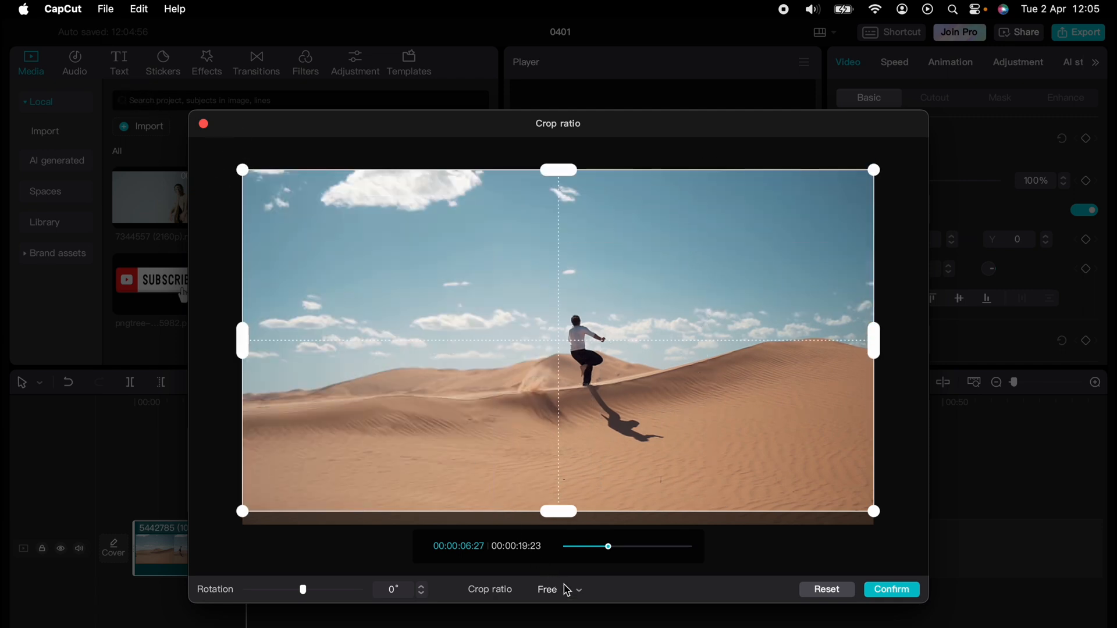
pyautogui.click(558, 590)
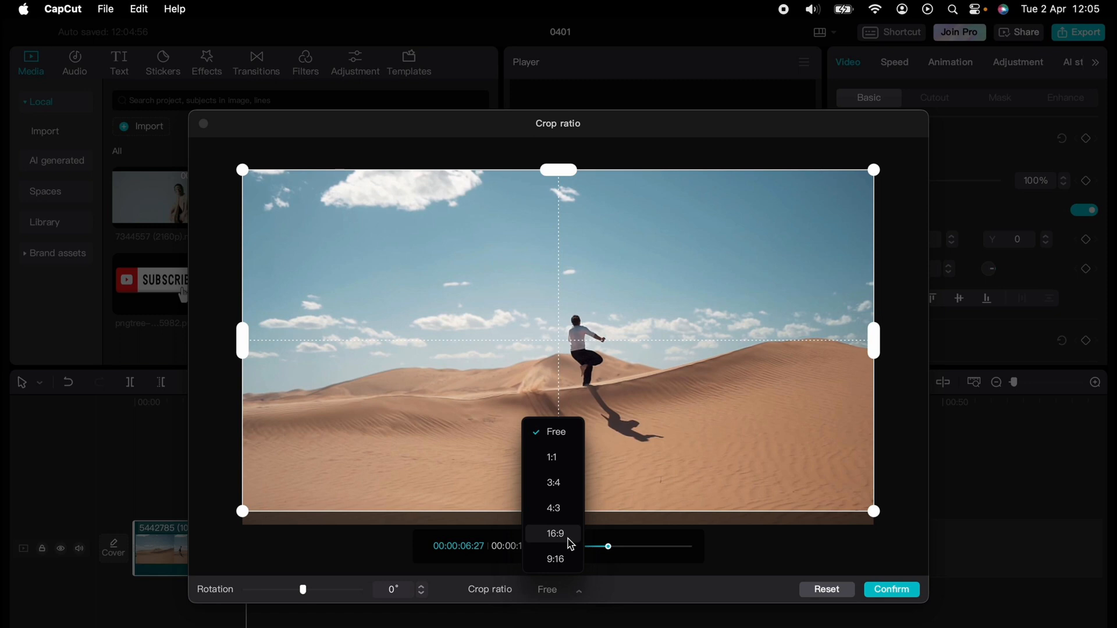
# - Set the crop ratio to 16:9, try portrait 9:16, then return to 16:9
pyautogui.click(554, 533)
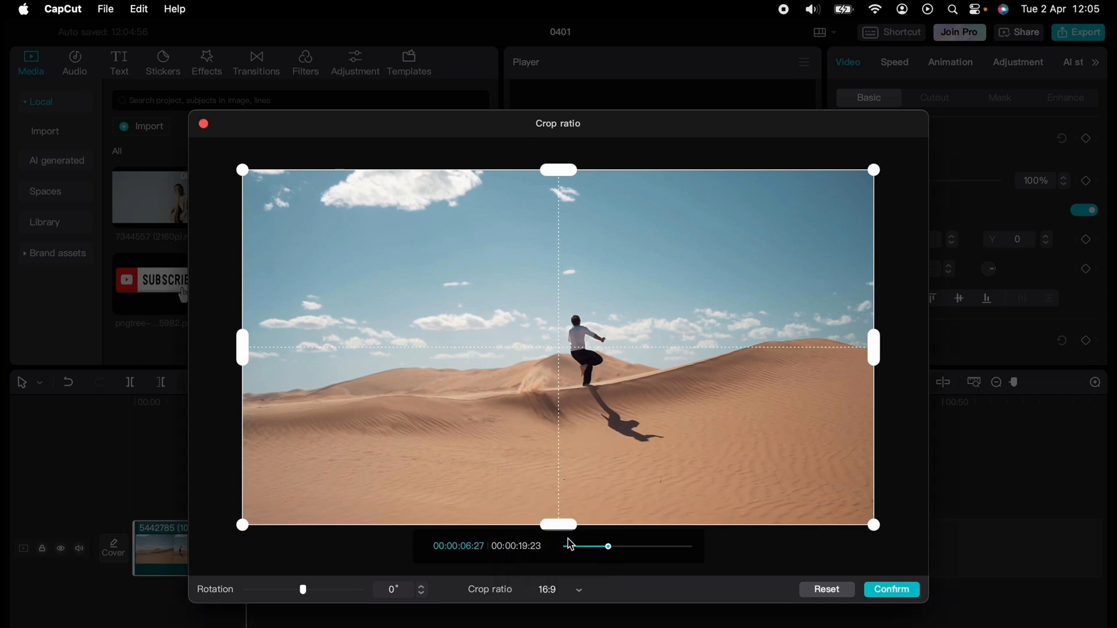
pyautogui.click(578, 590)
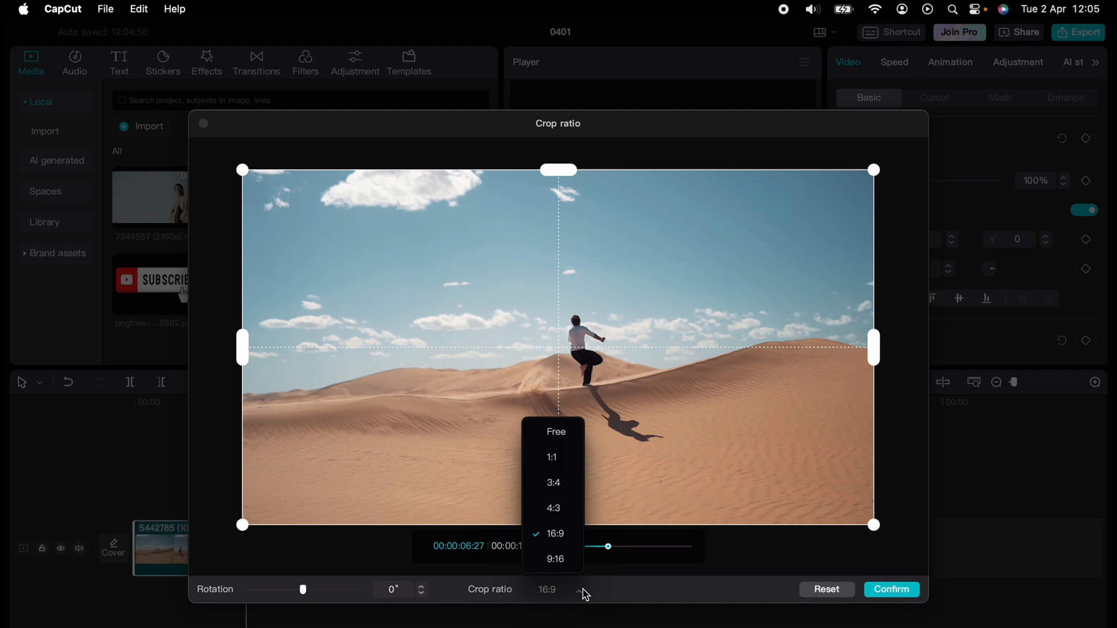
pyautogui.moveTo(555, 558)
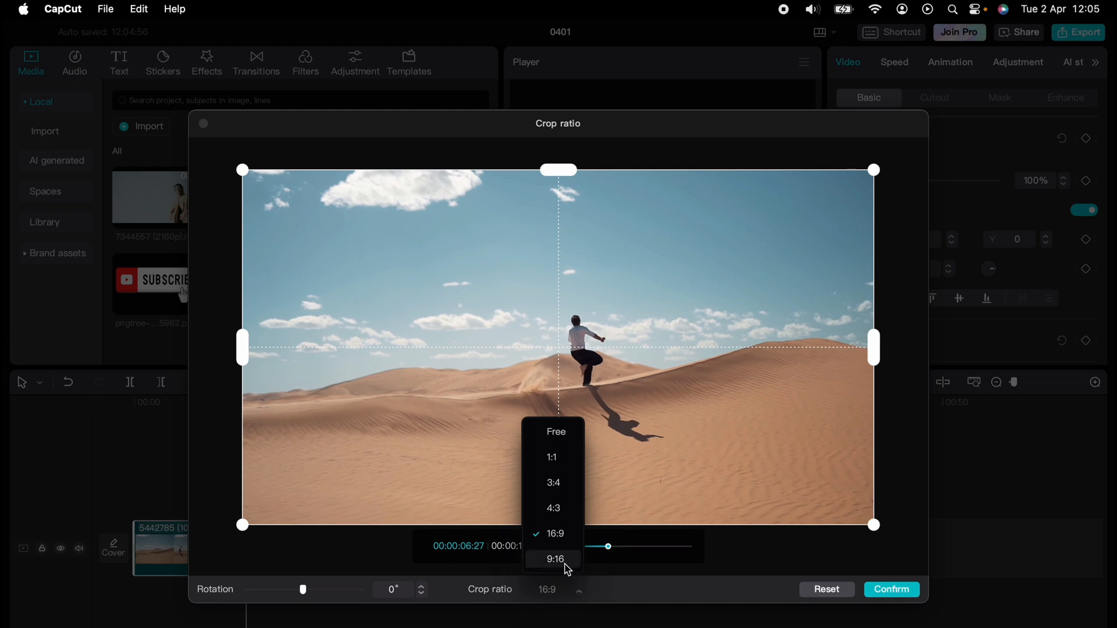
pyautogui.click(554, 558)
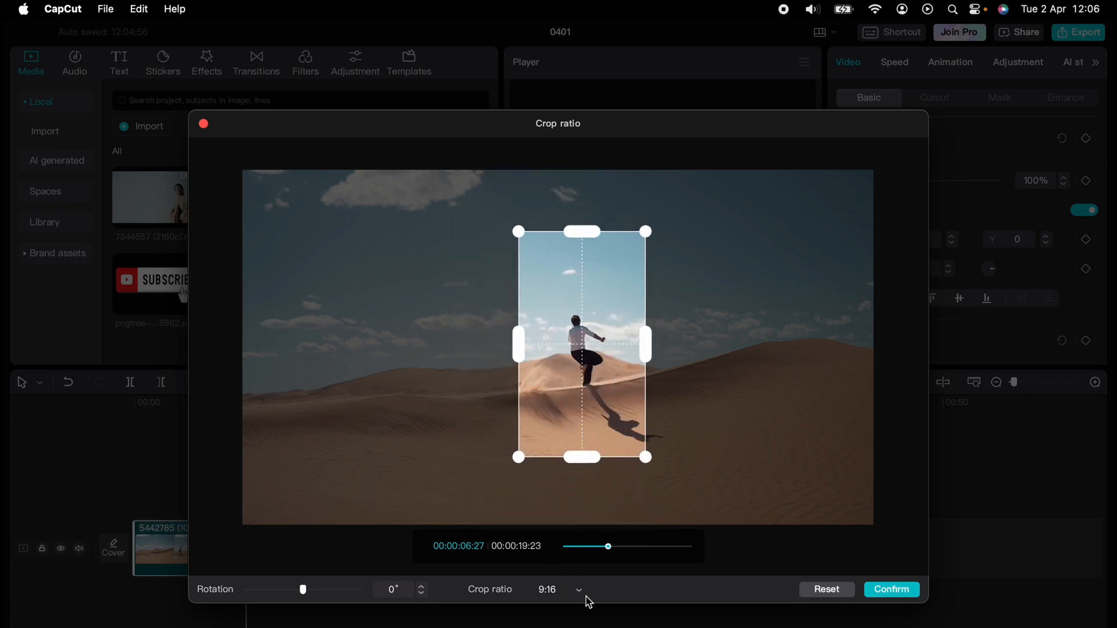
pyautogui.click(560, 589)
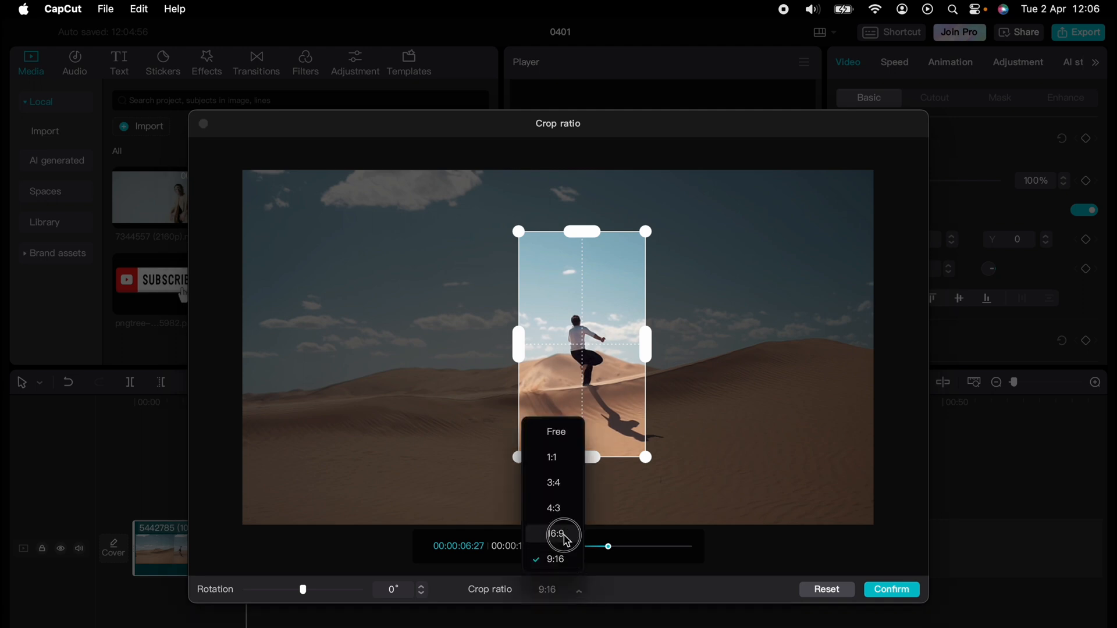
pyautogui.click(553, 534)
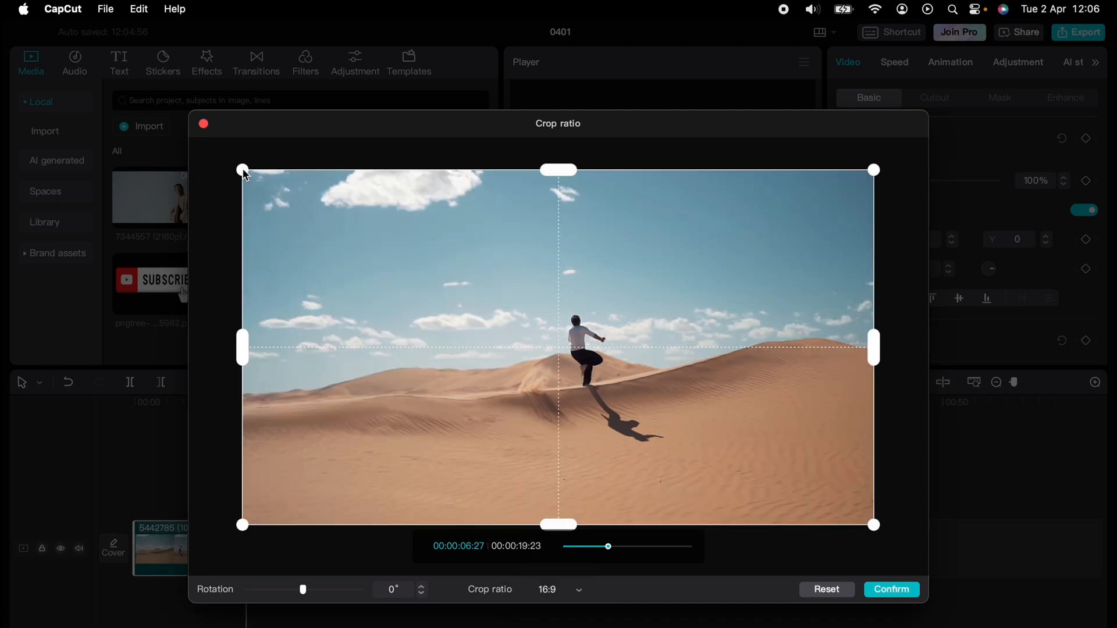
# - Shrink the 16:9 crop box around the runner and confirm the crop
pyautogui.moveTo(242, 169); pyautogui.dragTo(394, 242)
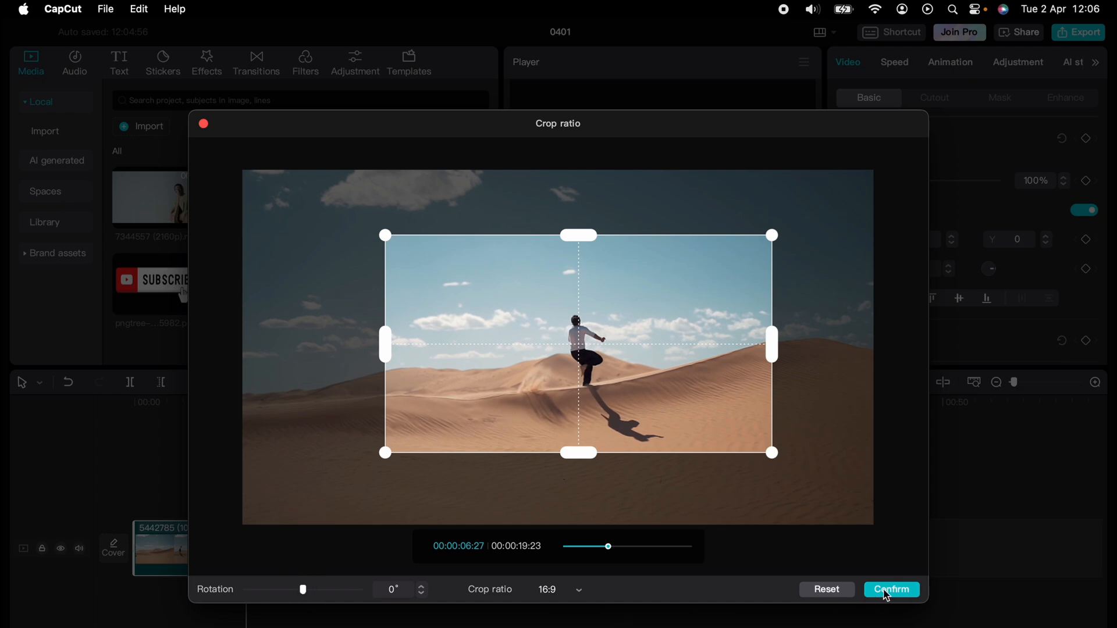
pyautogui.click(890, 589)
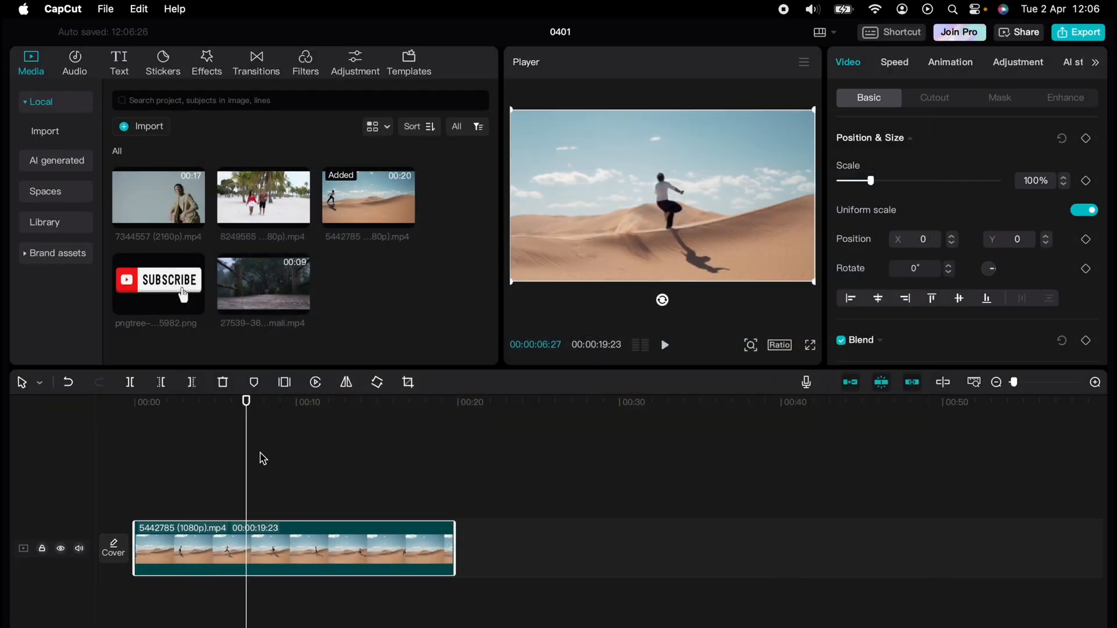
pyautogui.click(664, 345)
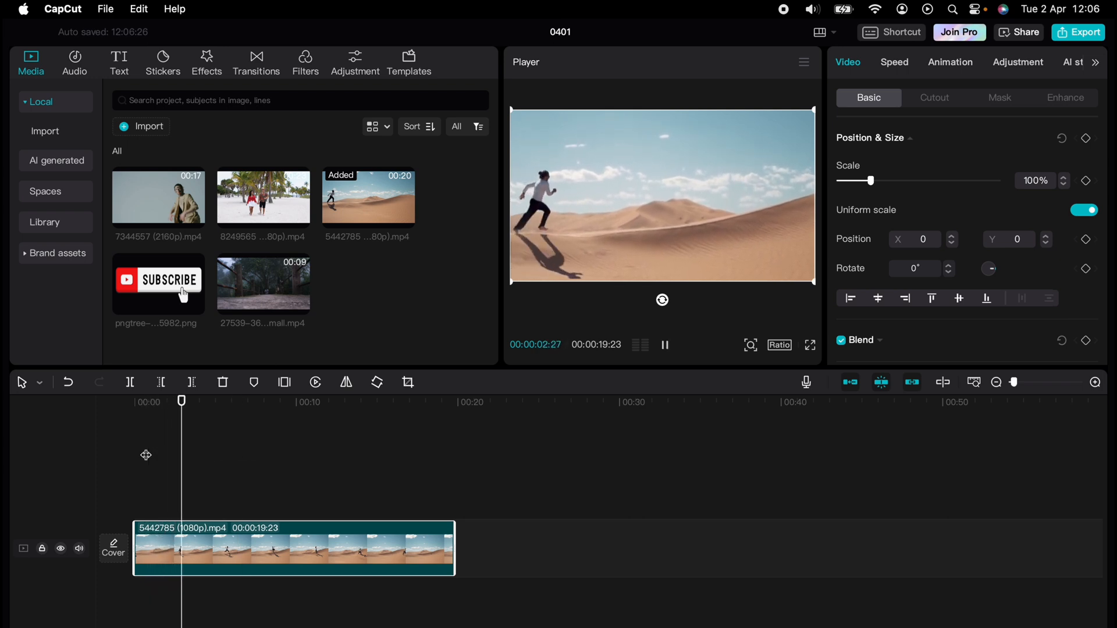
pyautogui.click(664, 345)
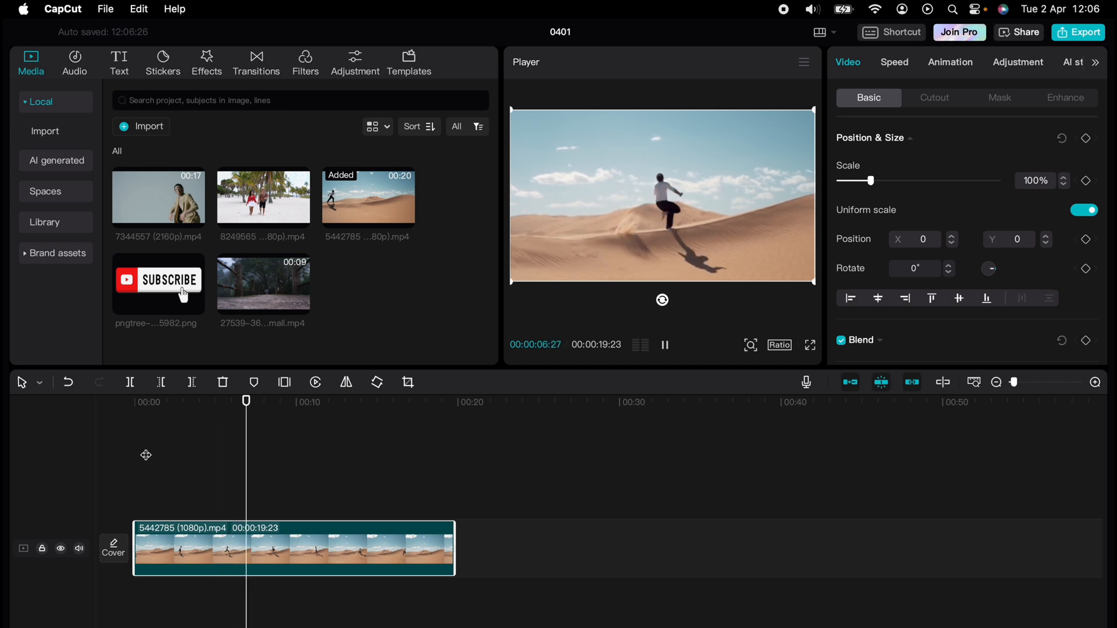
pyautogui.click(664, 345)
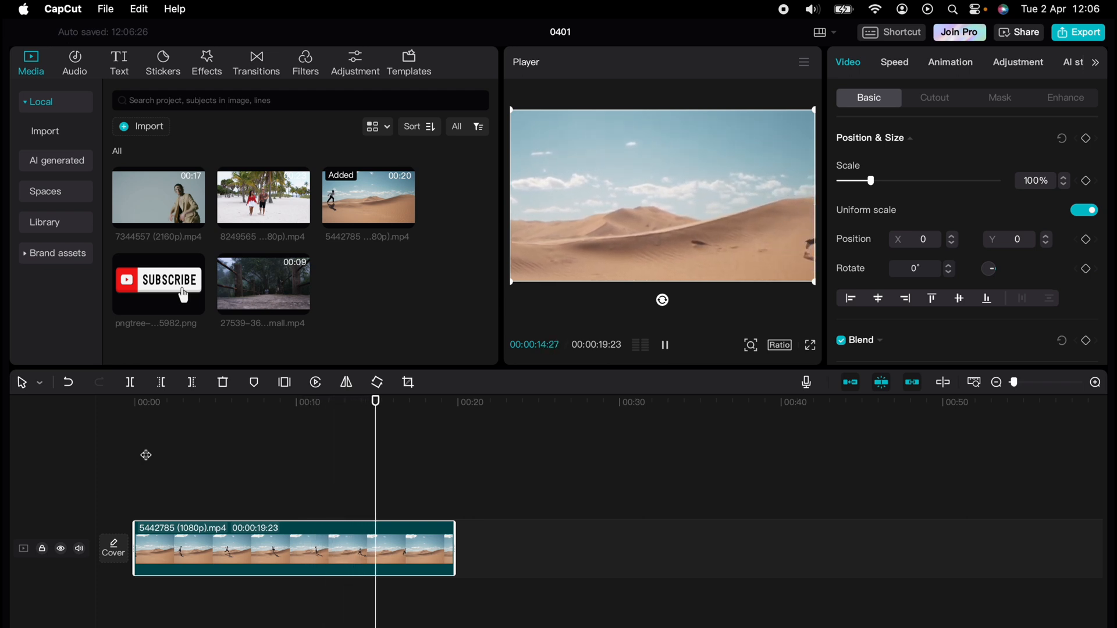
pyautogui.click(663, 345)
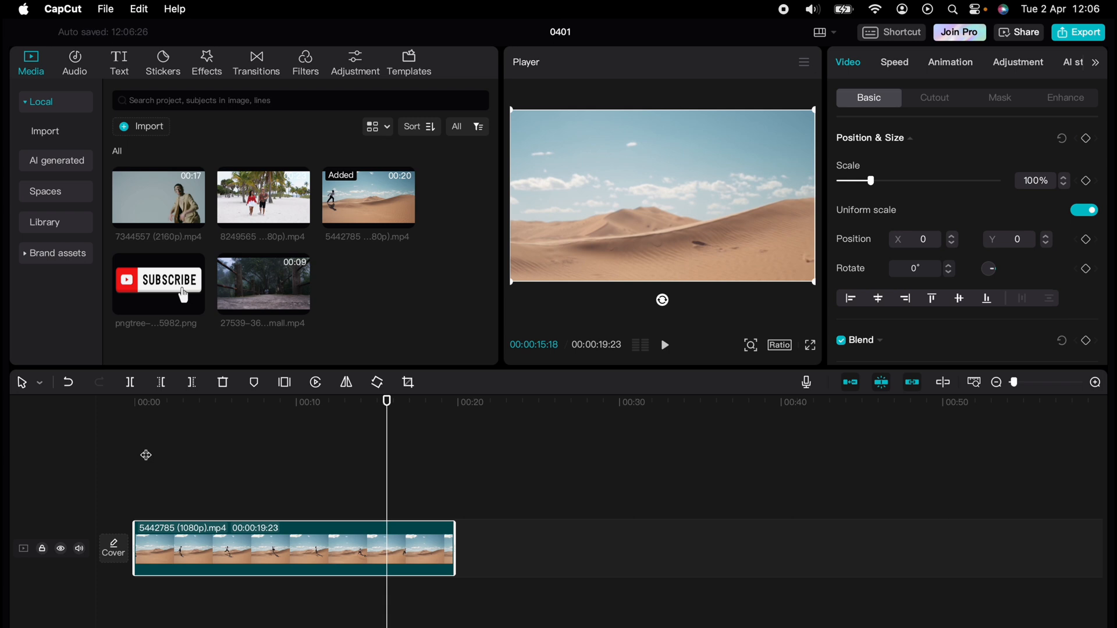
pyautogui.moveTo(156, 446)
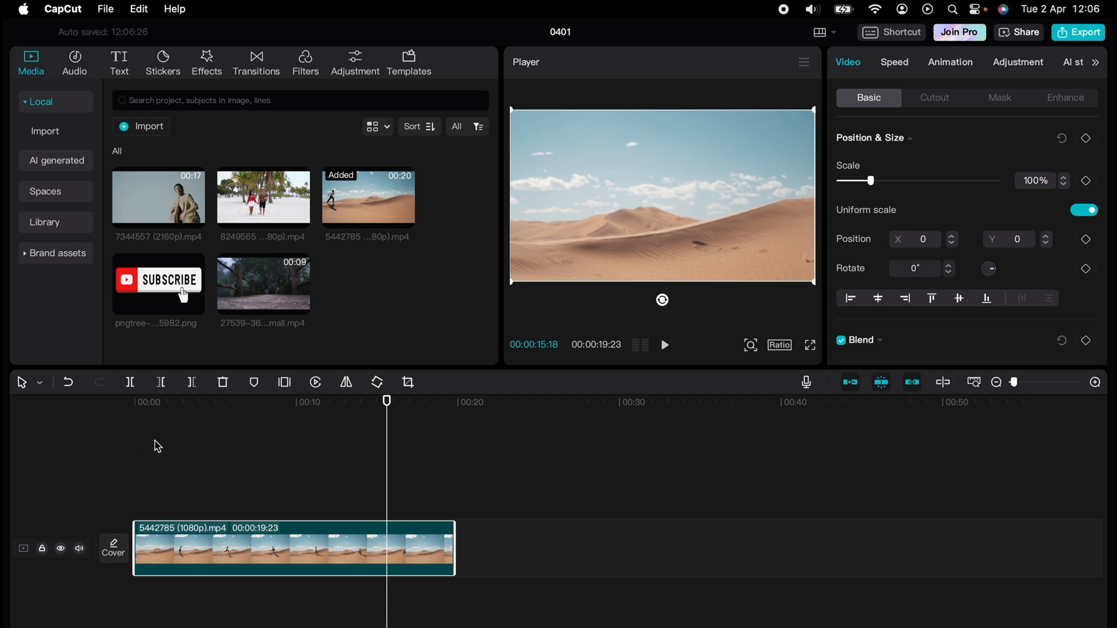